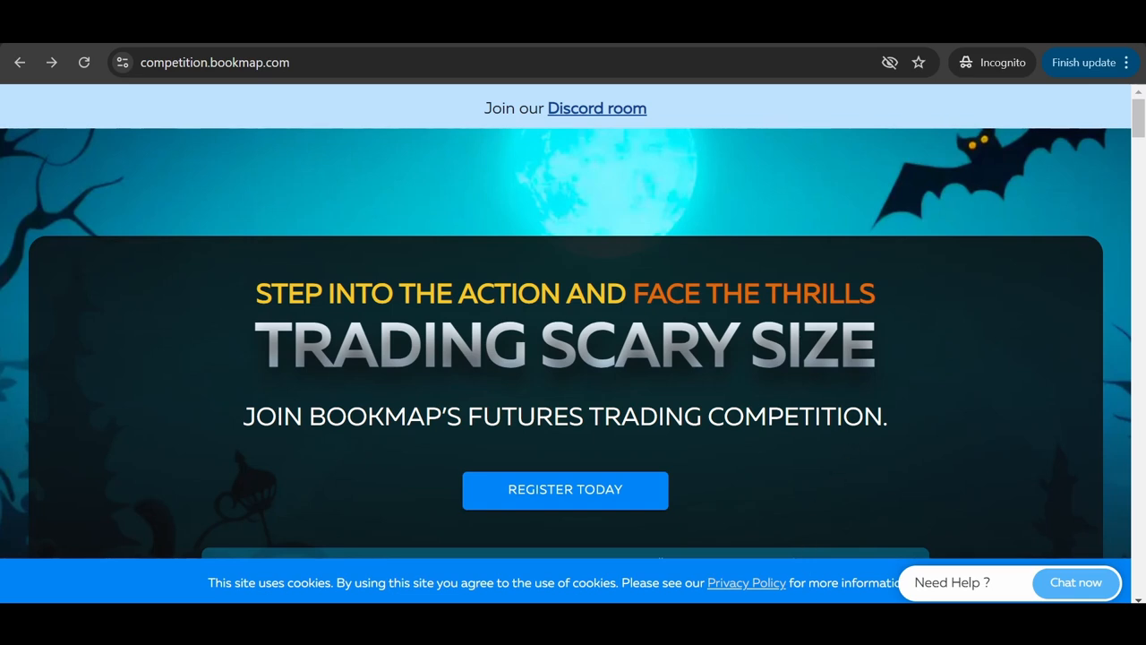
mouse_move(892, 419)
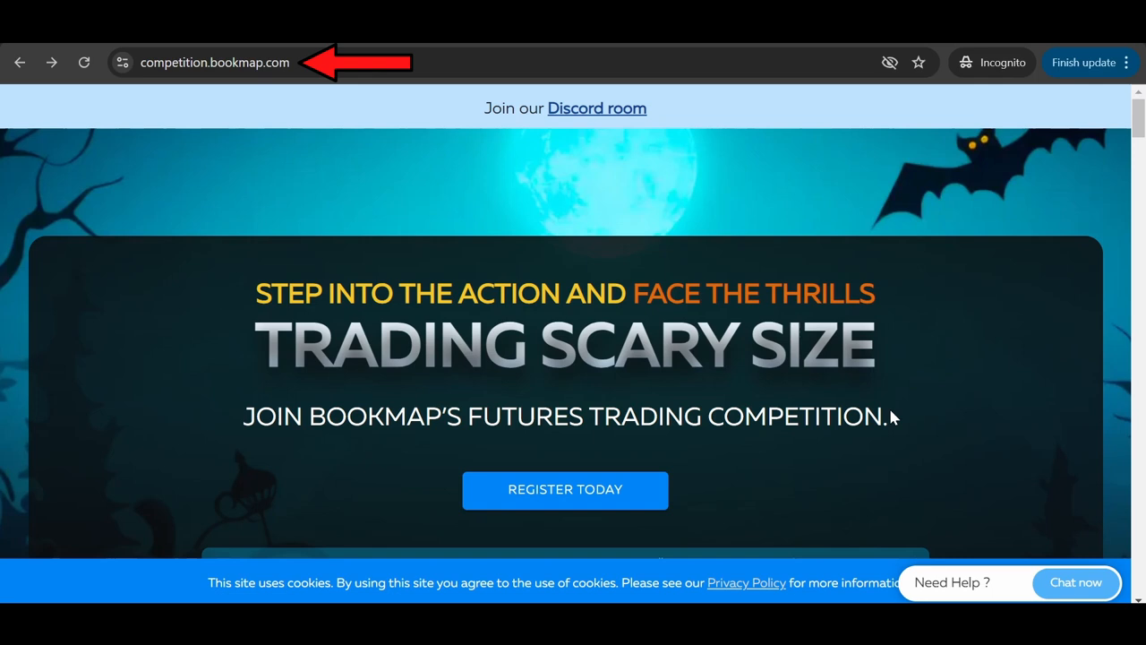
mouse_move(552, 463)
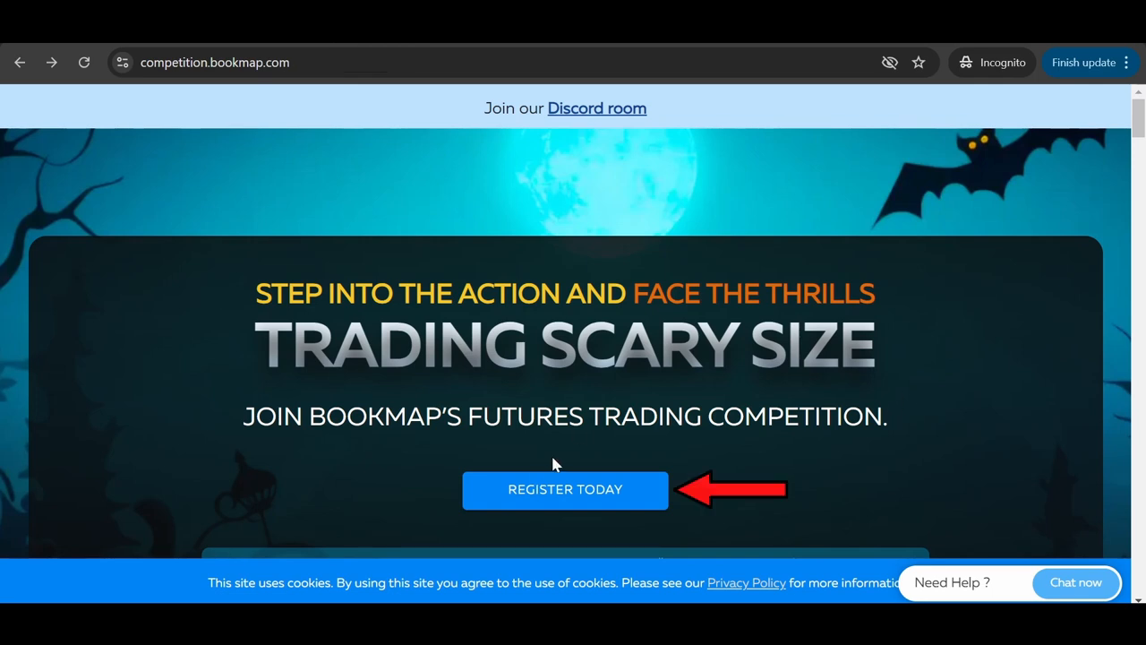
Step: Start competition registration, choose to sign up for a new account, and submit the filled form
click(566, 490)
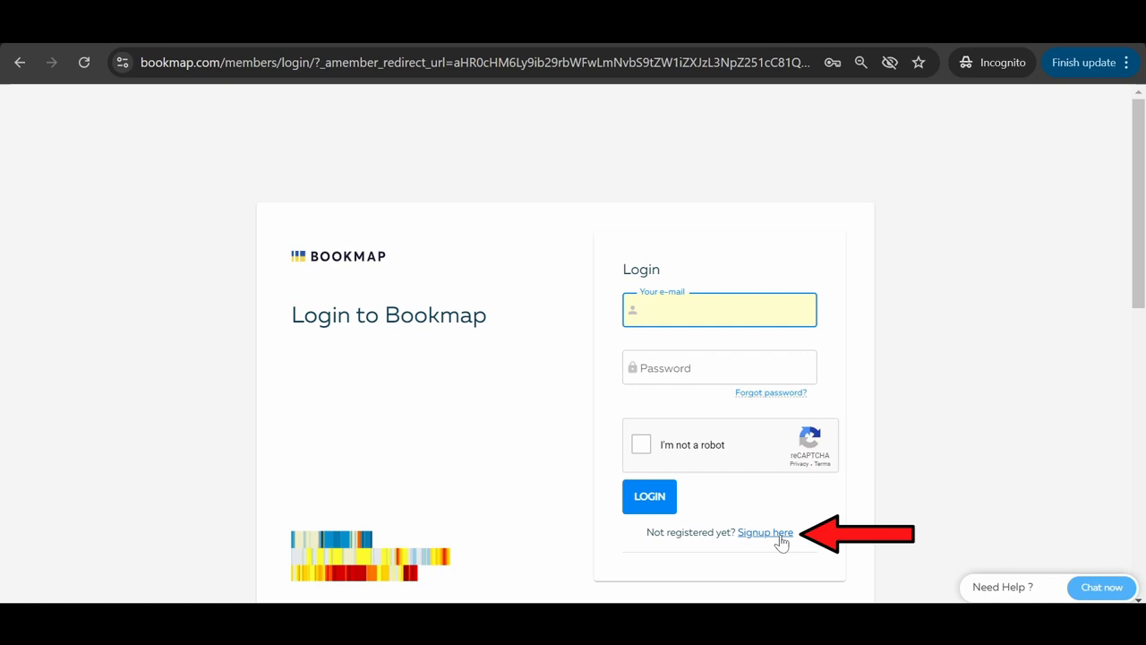
click(765, 531)
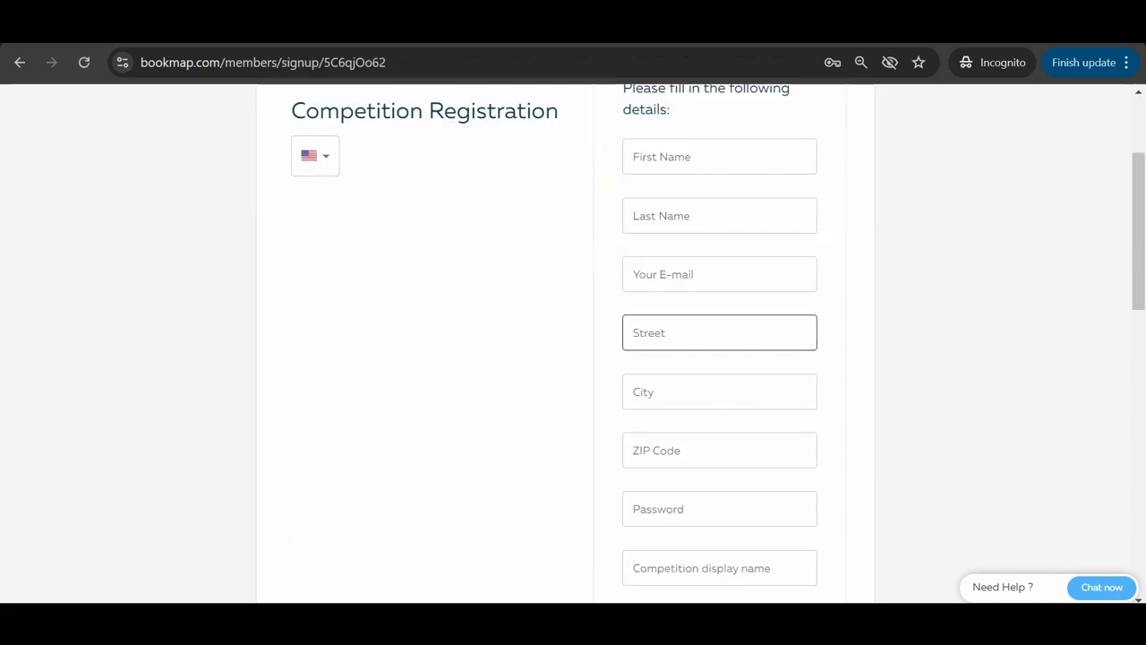
scroll(down, 3)
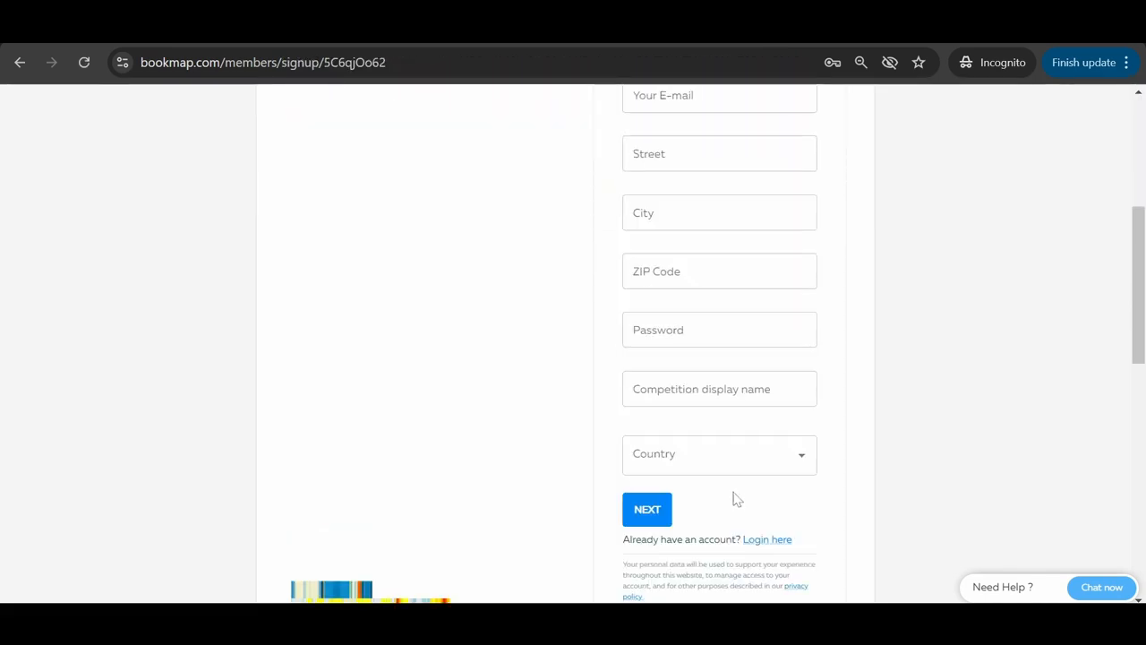
click(766, 539)
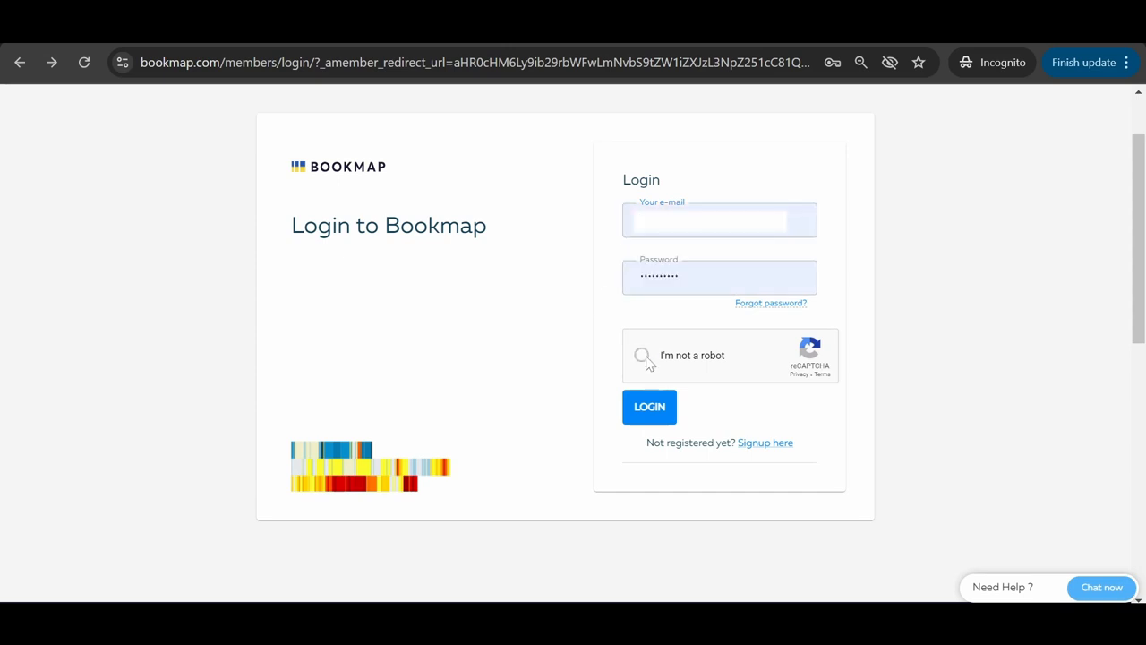
Step: Pass the not-a-robot check, log in, and submit the completed registration to reach the thank-you page
click(644, 354)
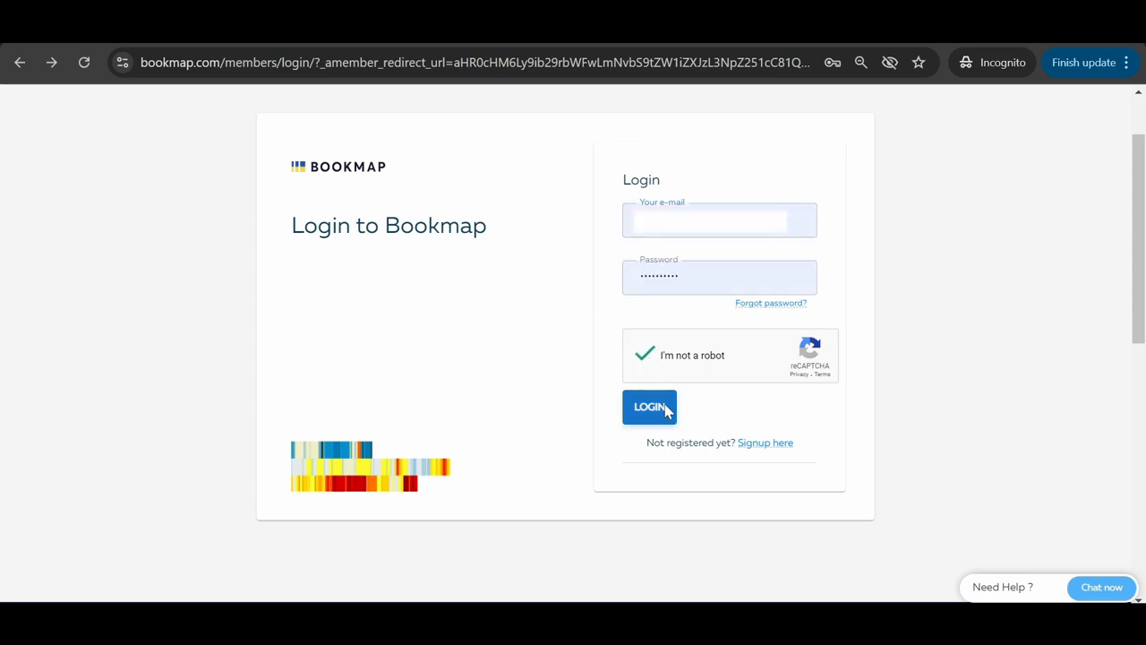
click(648, 408)
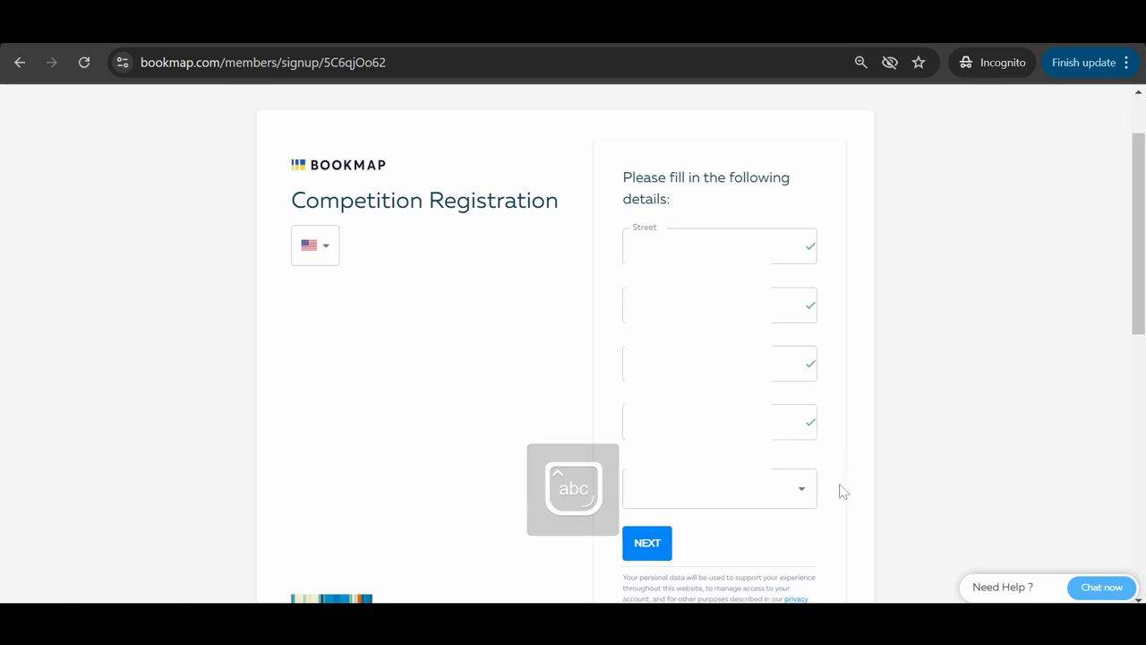
click(647, 542)
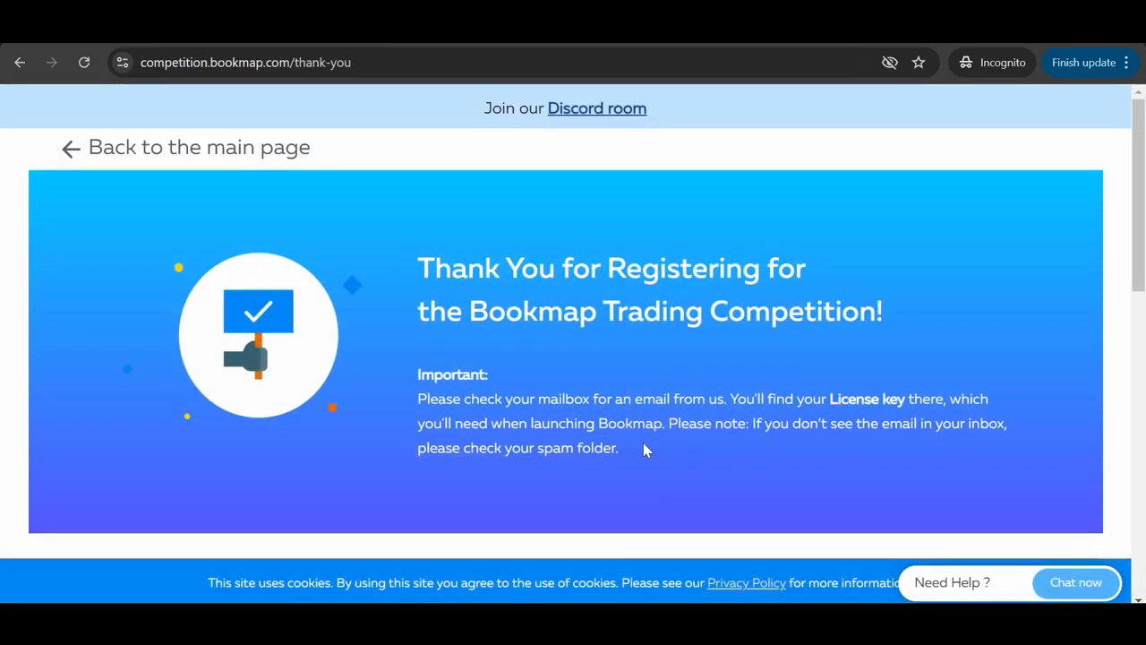
Step: Reveal the install steps and confirm via Help > About that Bookmap is version 7.5.0 build 24
scroll(down, 3)
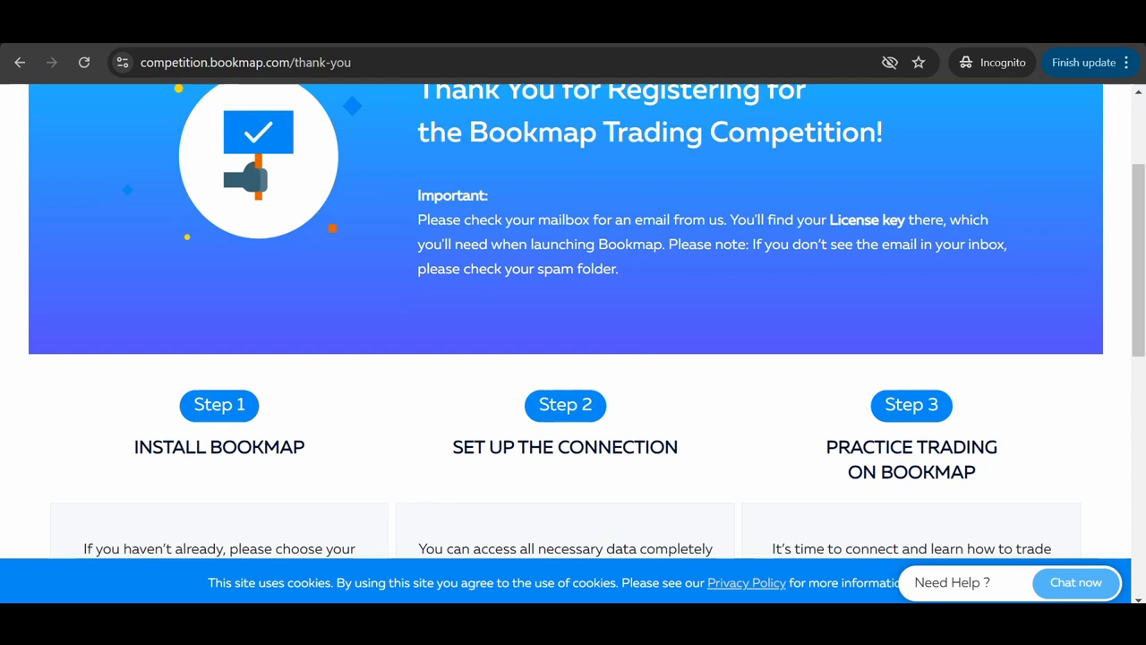
scroll(down, 3)
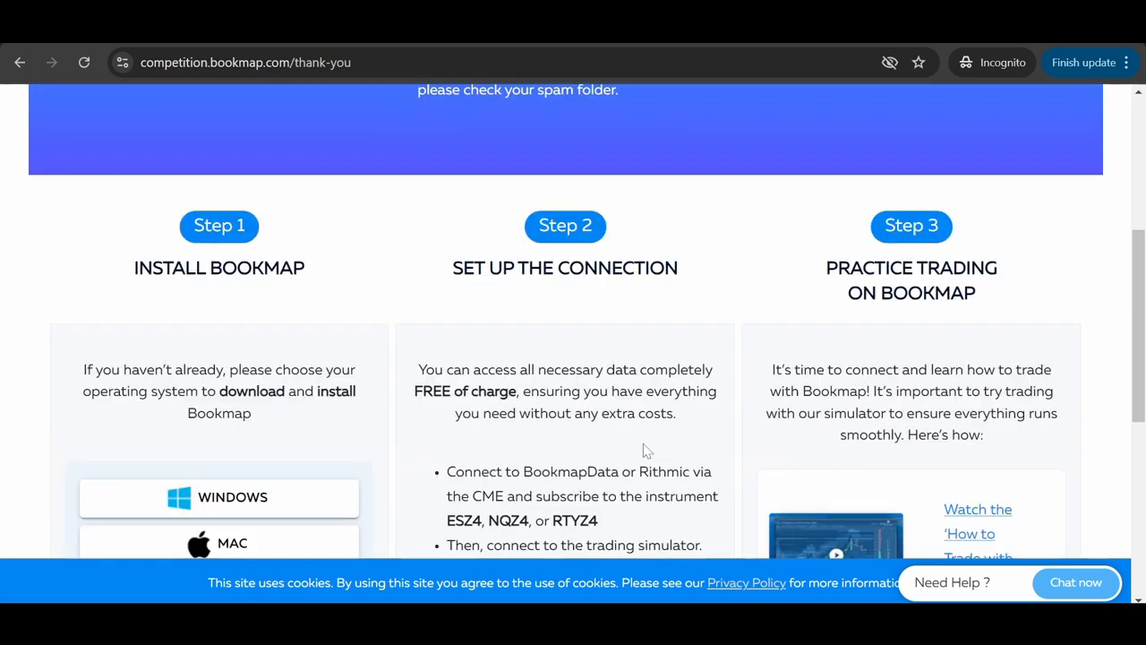
scroll(down, 3)
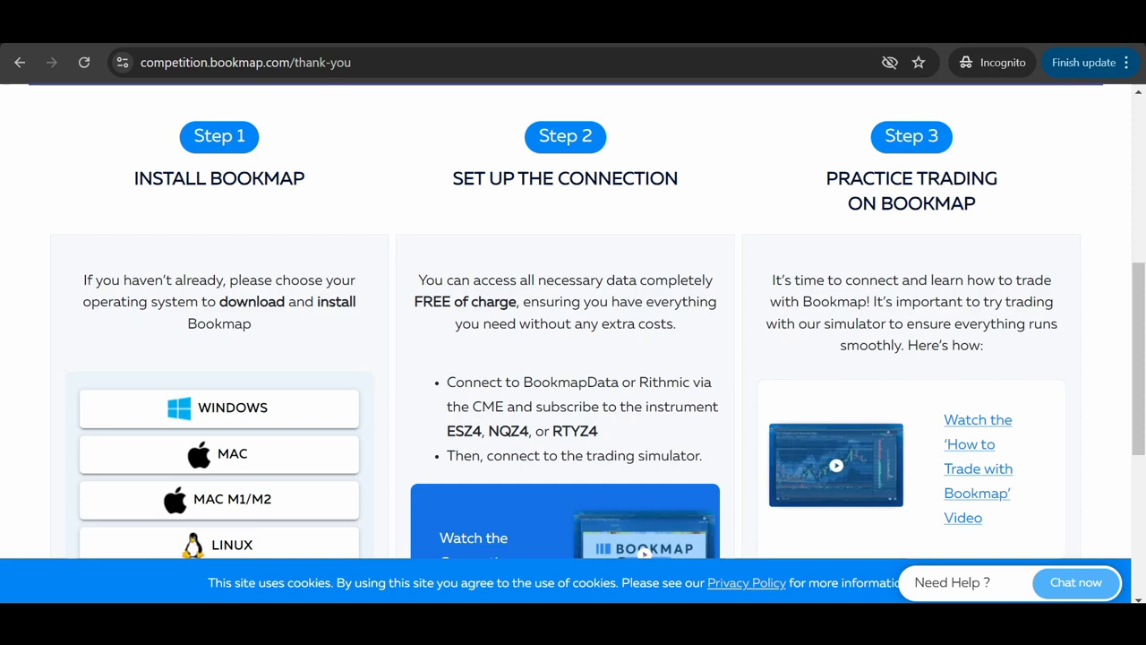
mouse_move(396, 335)
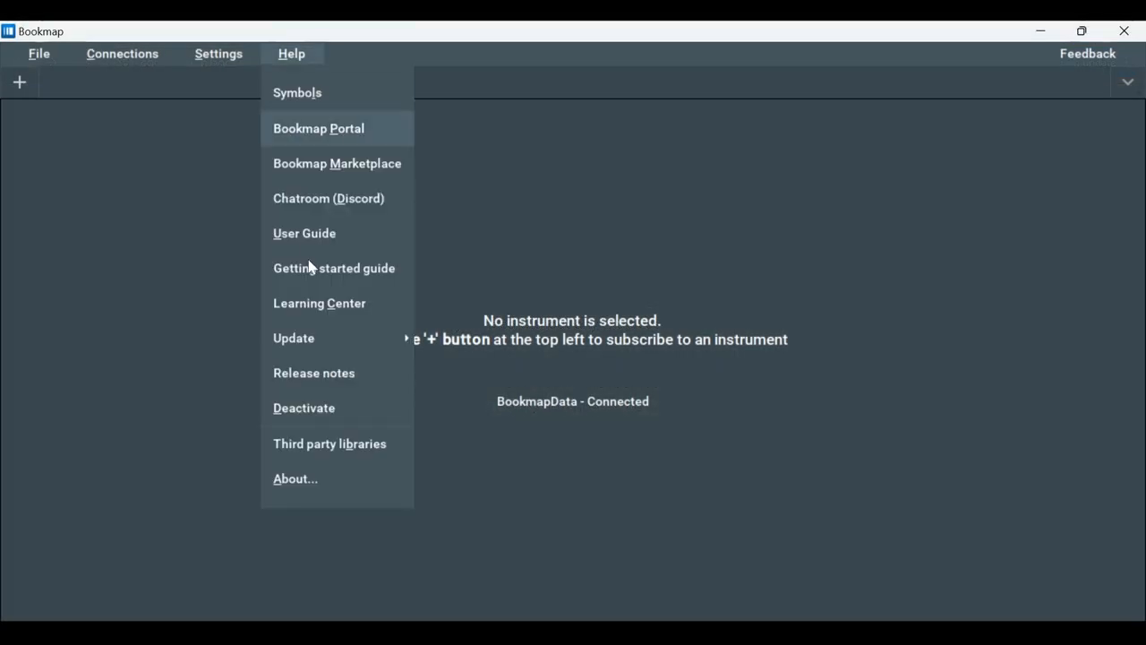
click(296, 478)
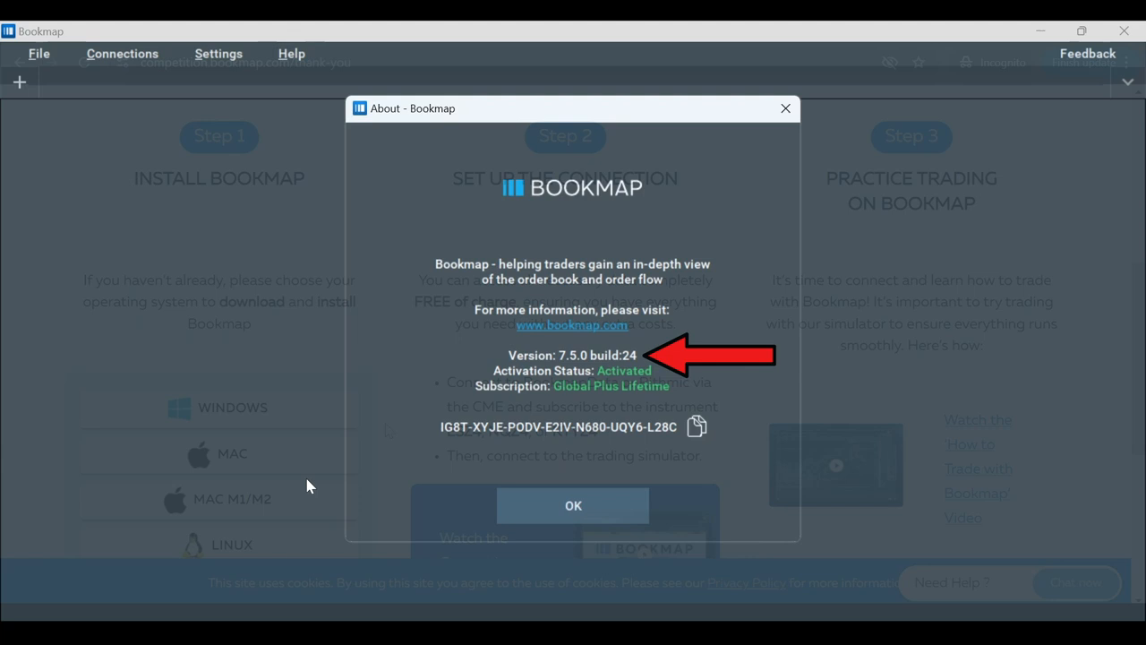
click(573, 505)
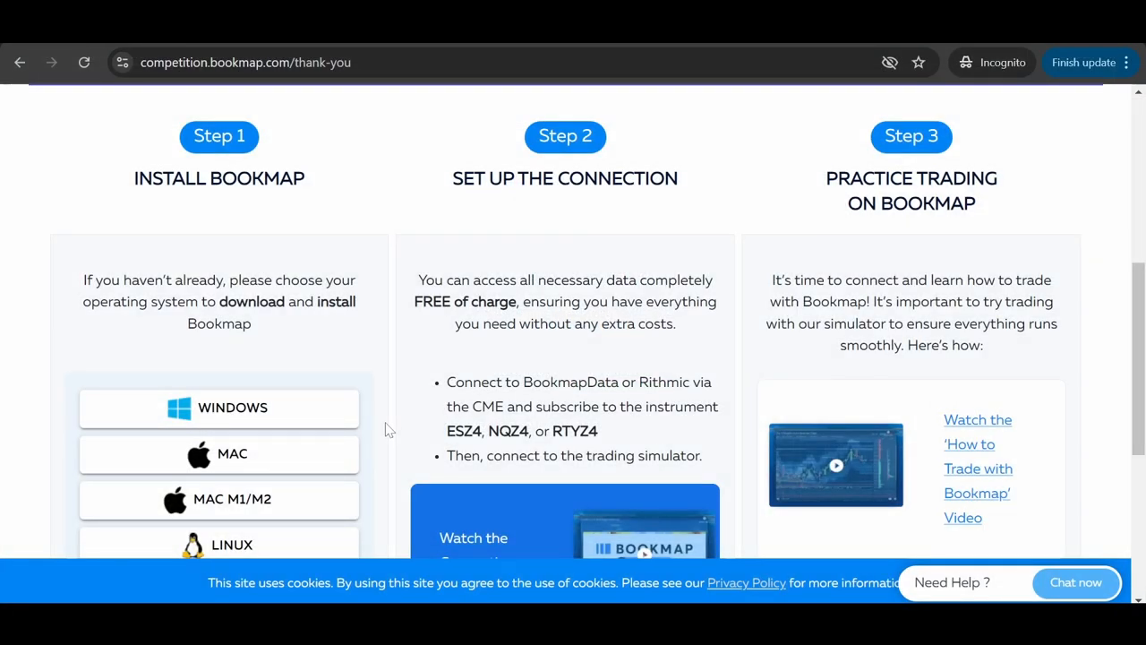
mouse_move(401, 412)
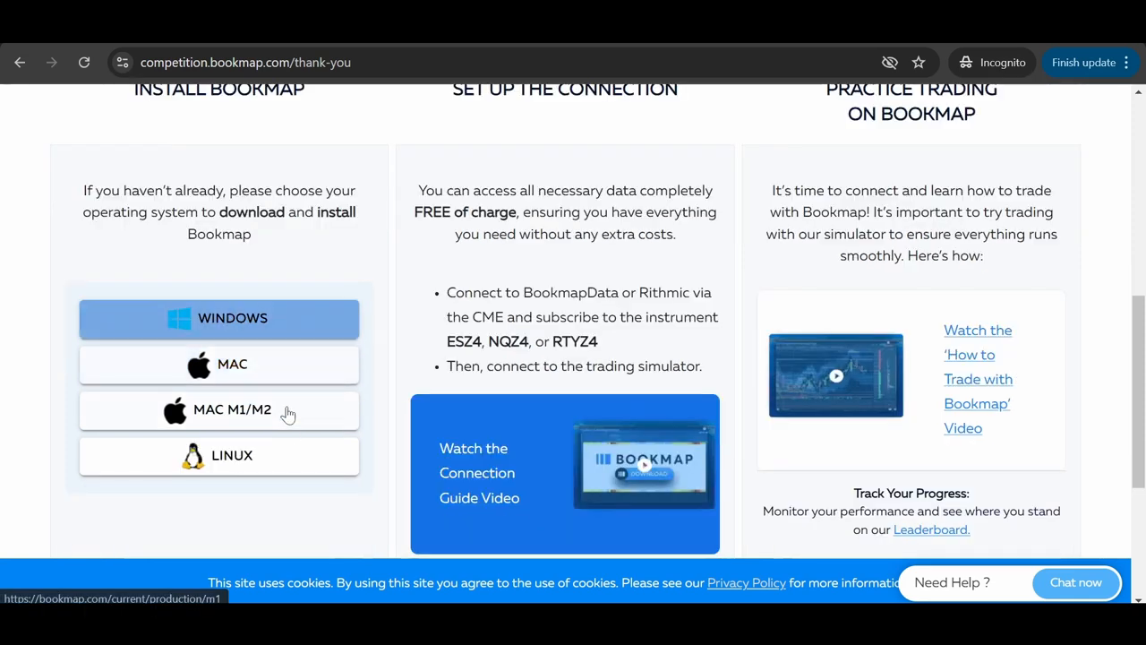
Step: Choose the Windows installer download under Step 1 Install Bookmap
click(219, 457)
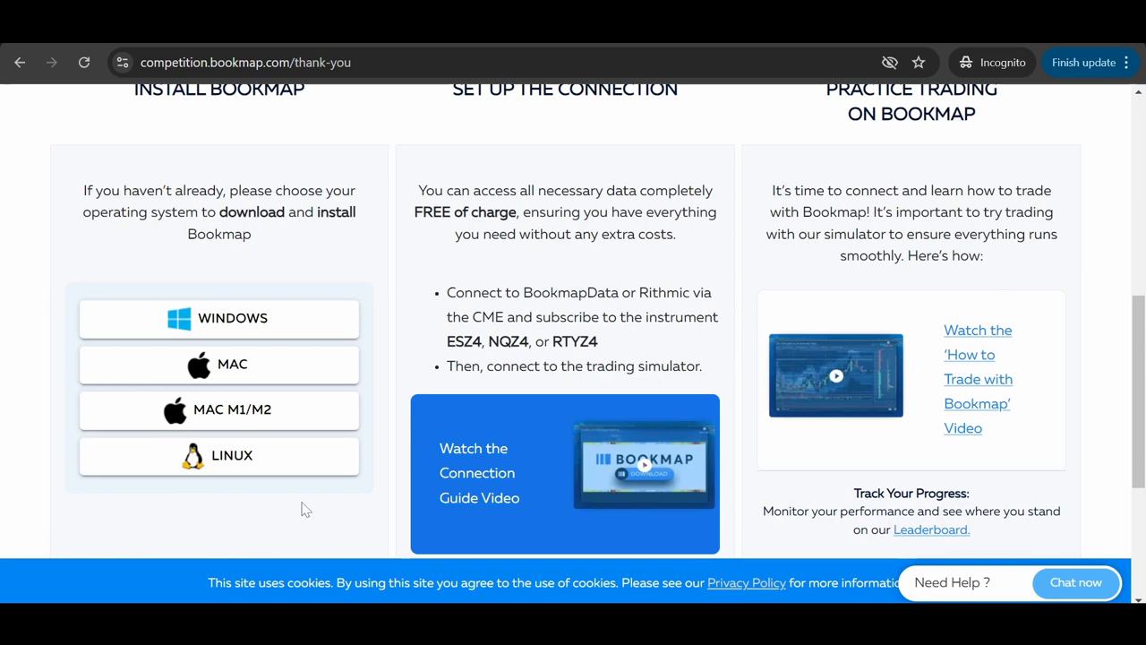
mouse_move(453, 536)
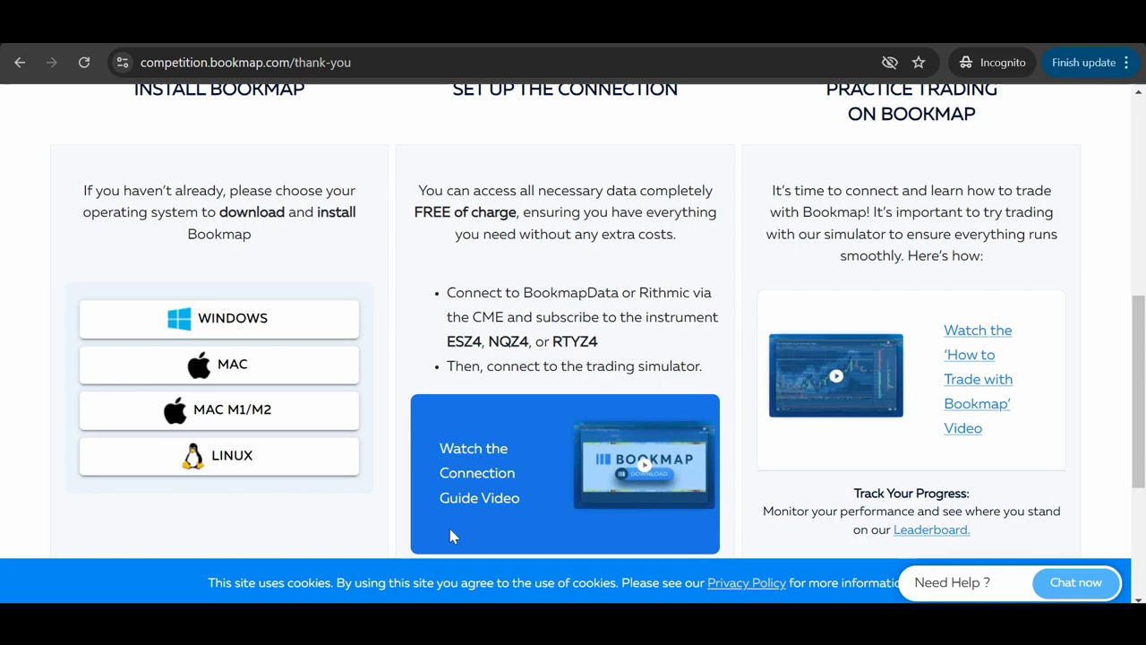